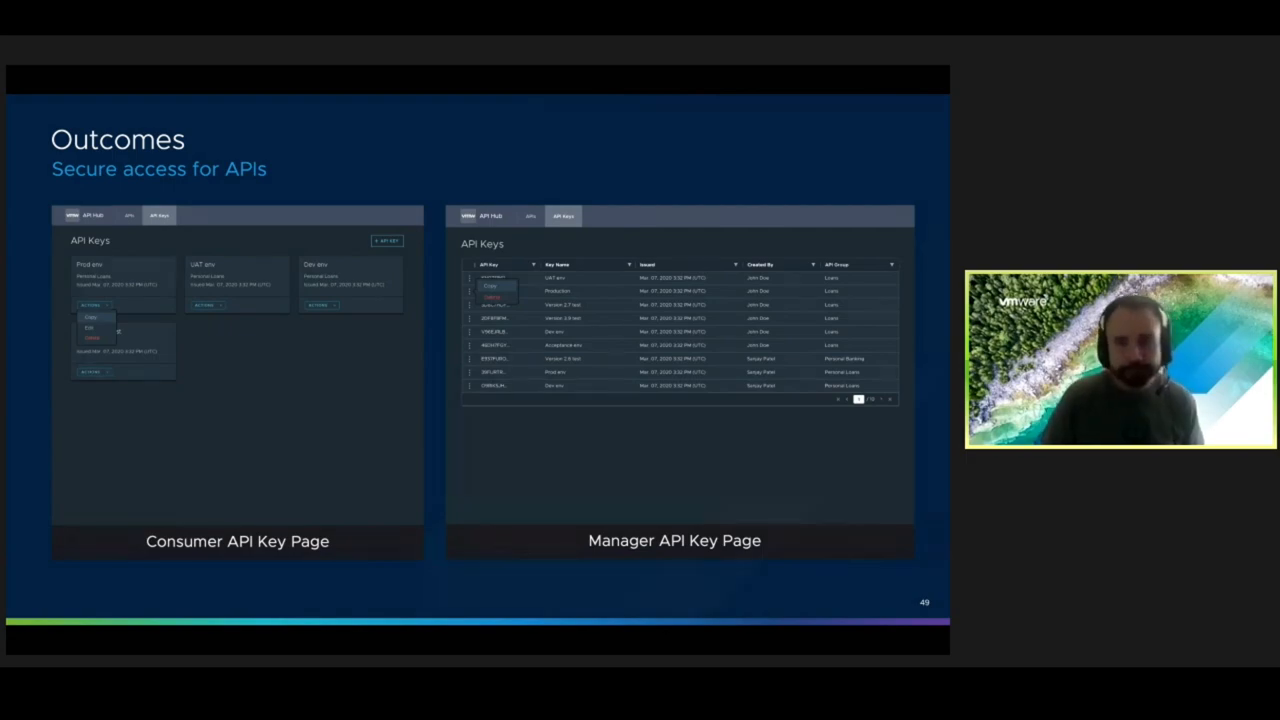
{"action": "key", "text": "right"}
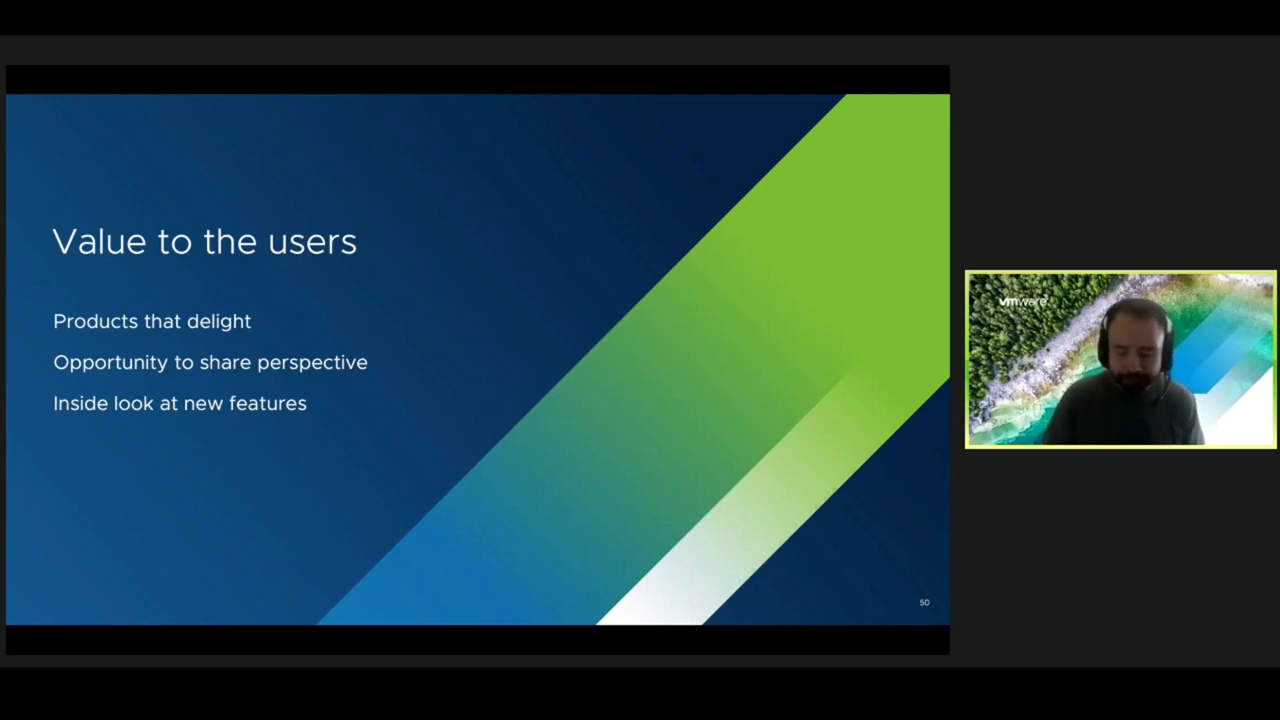
{"action": "key", "text": "right"}
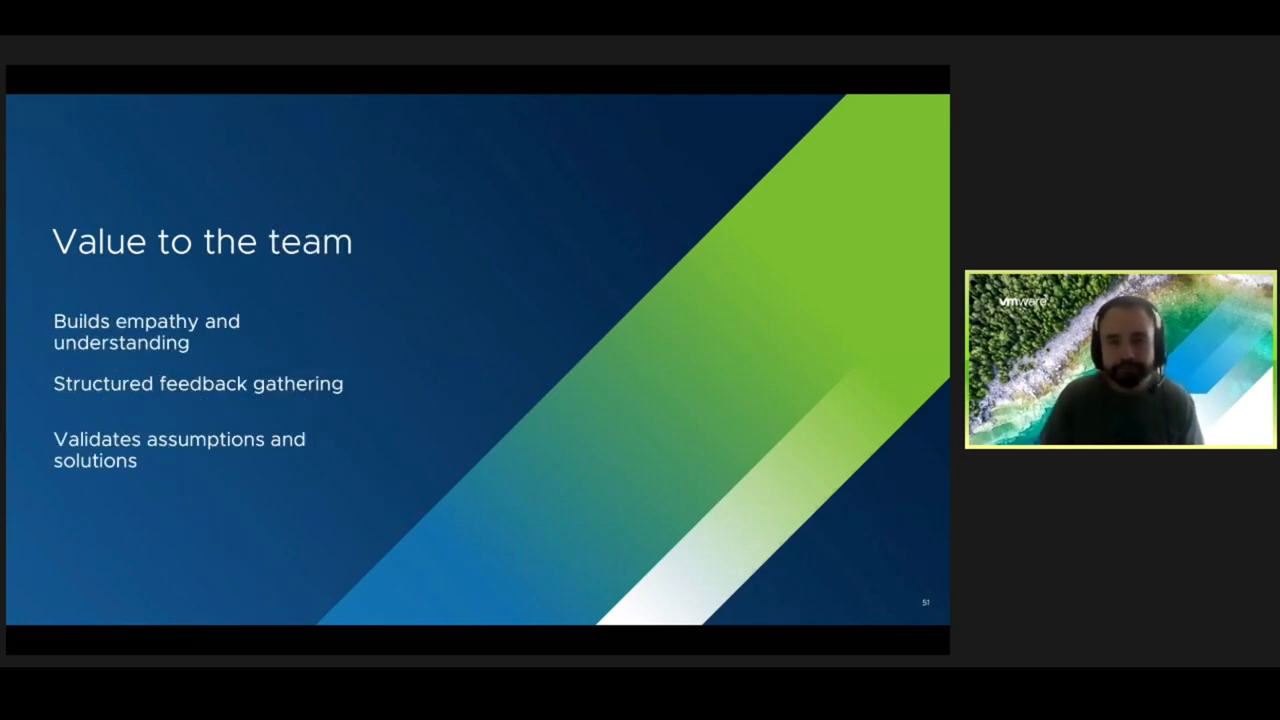